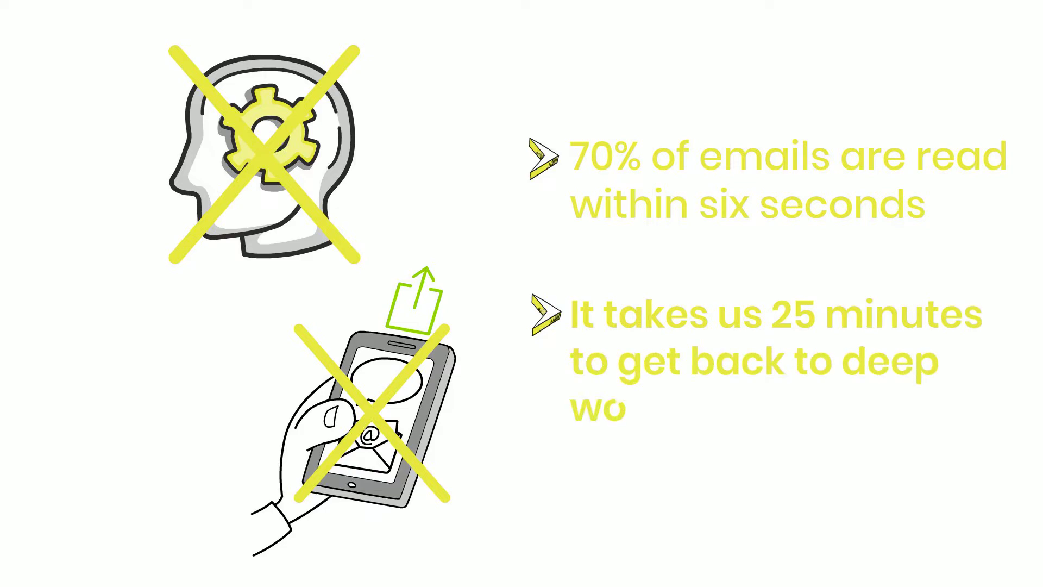
{"action": "type", "text": "work after a distraction"}
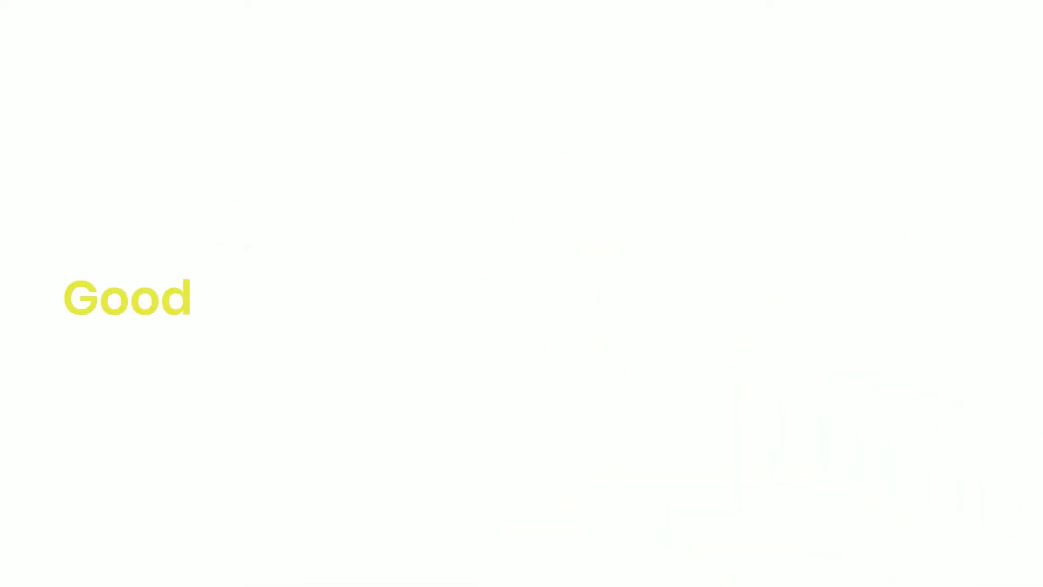
{"action": "type", "text": "habit"}
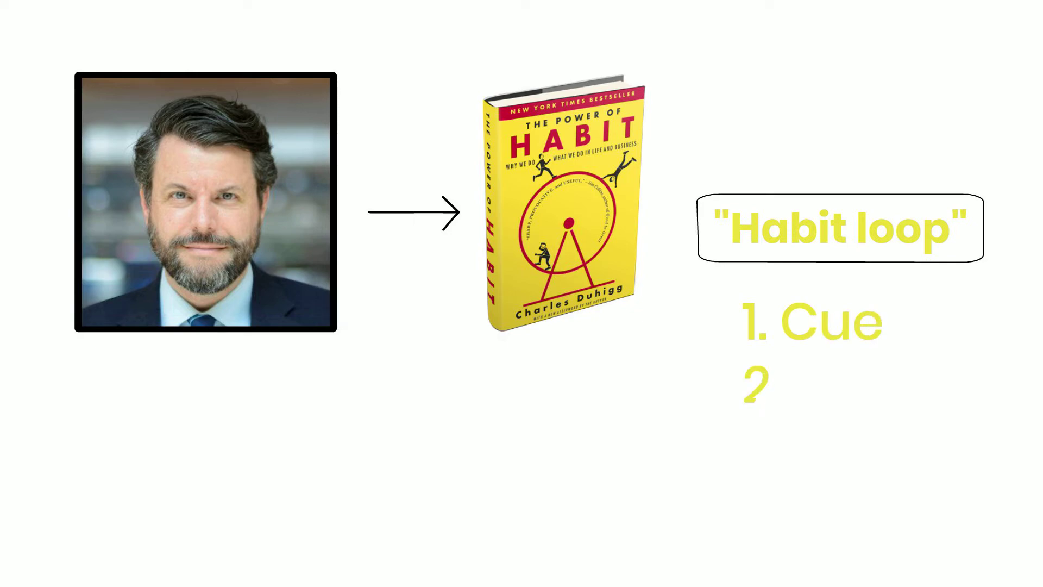
{"action": "type", "text": "Routine"}
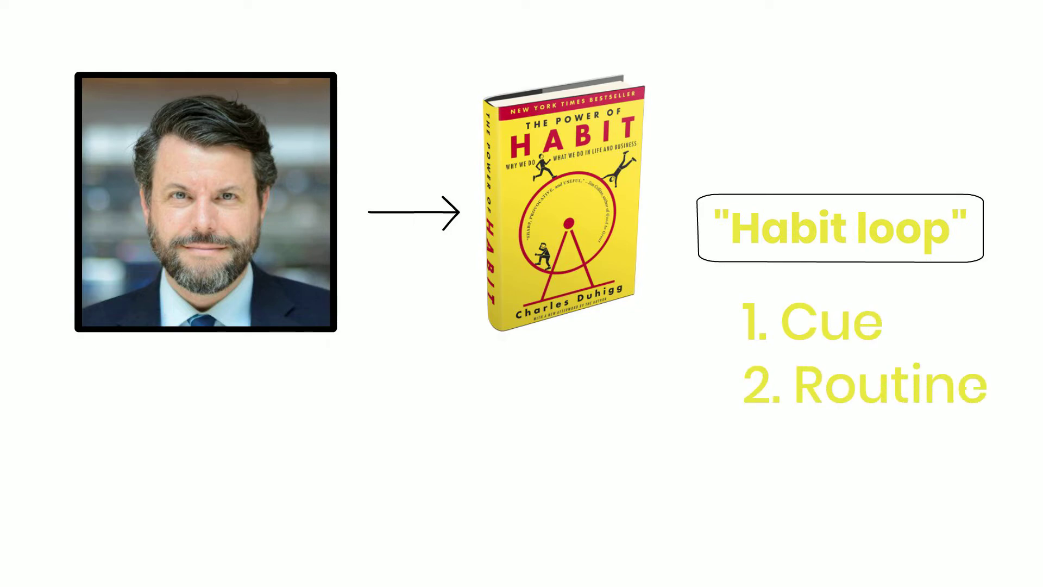